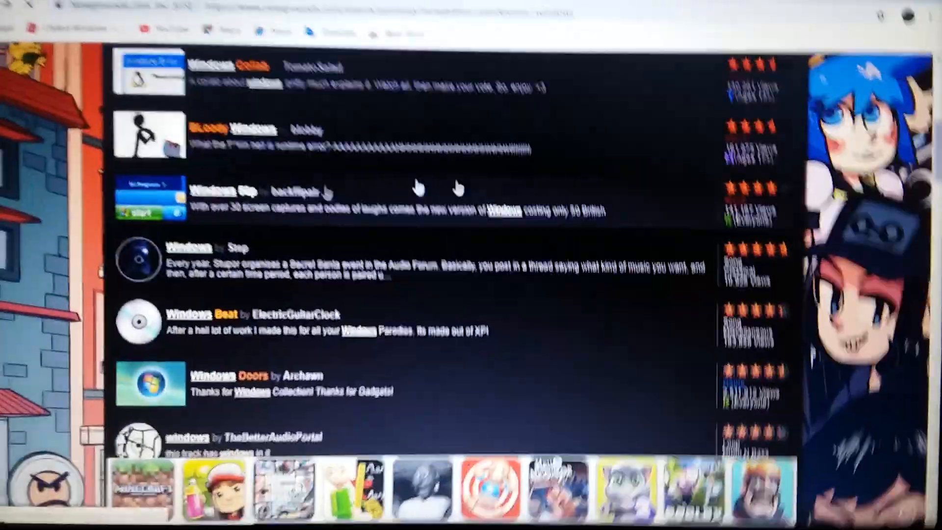
Open the Windows 50p game from the Newgrounds search results
{"action": "left_click", "coordinate": [207, 191]}
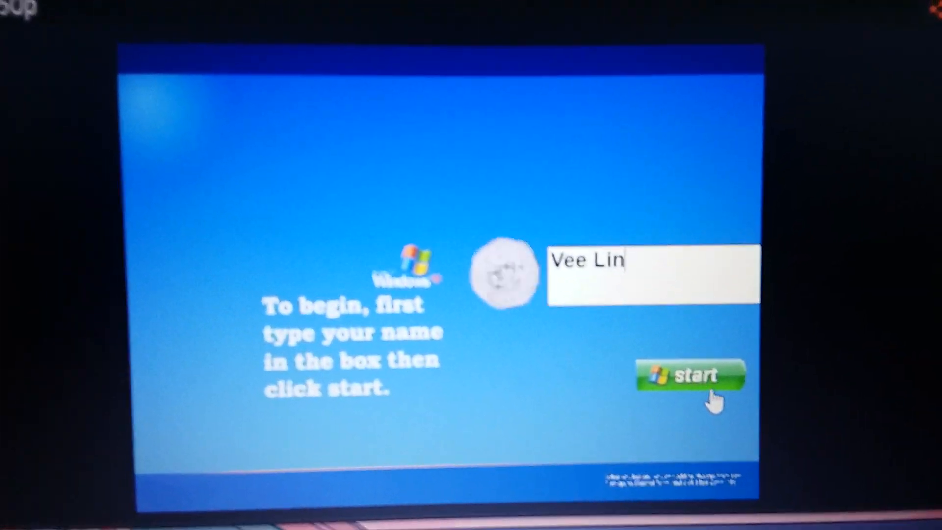
Start the session with the entered name and launch MSN Messenger 50p from the Start menu
{"action": "left_click", "coordinate": [690, 375]}
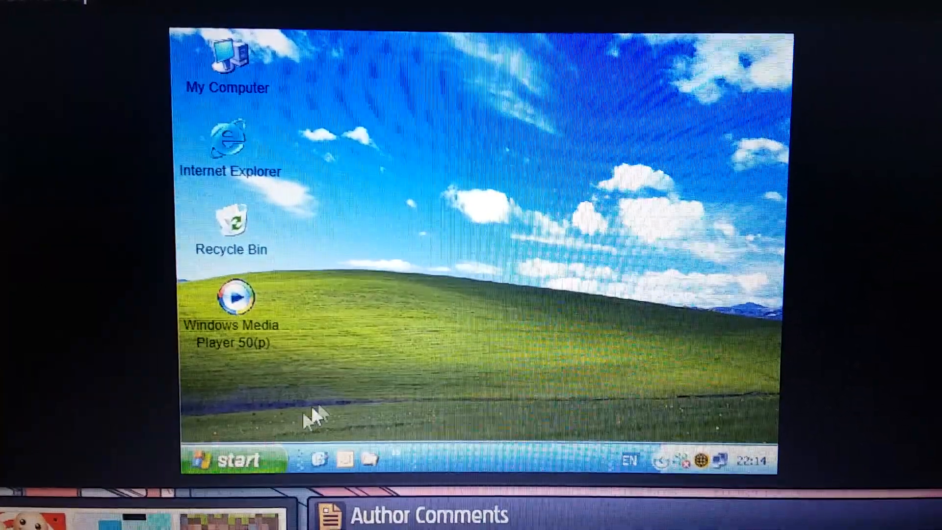
{"action": "left_click", "coordinate": [229, 459]}
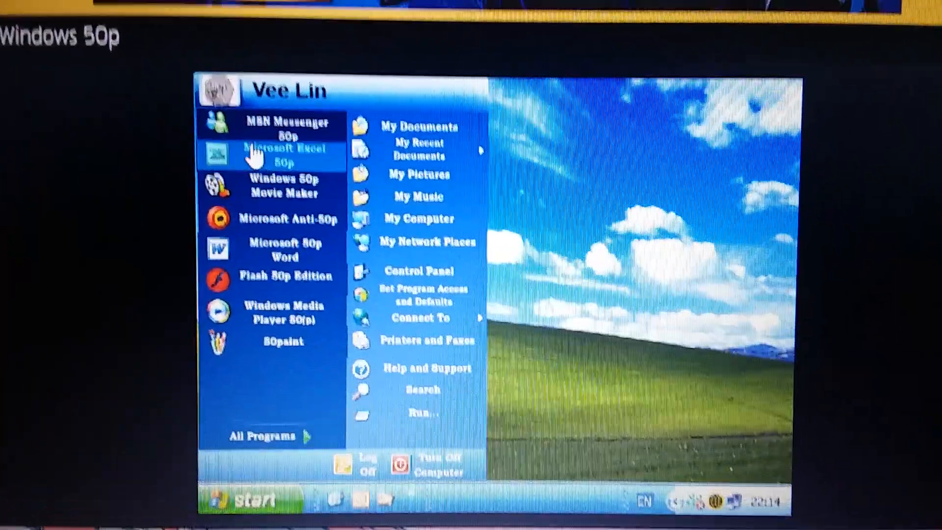
{"action": "left_click", "coordinate": [275, 155]}
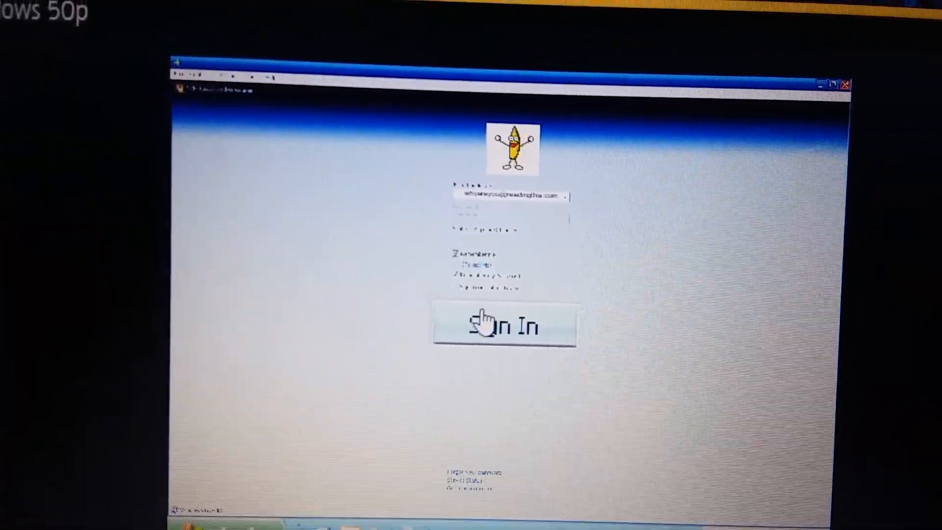
Sign in to the messenger and answer 'No, kill him' for the offline Apple contact Cuthbert
{"action": "left_click", "coordinate": [505, 324]}
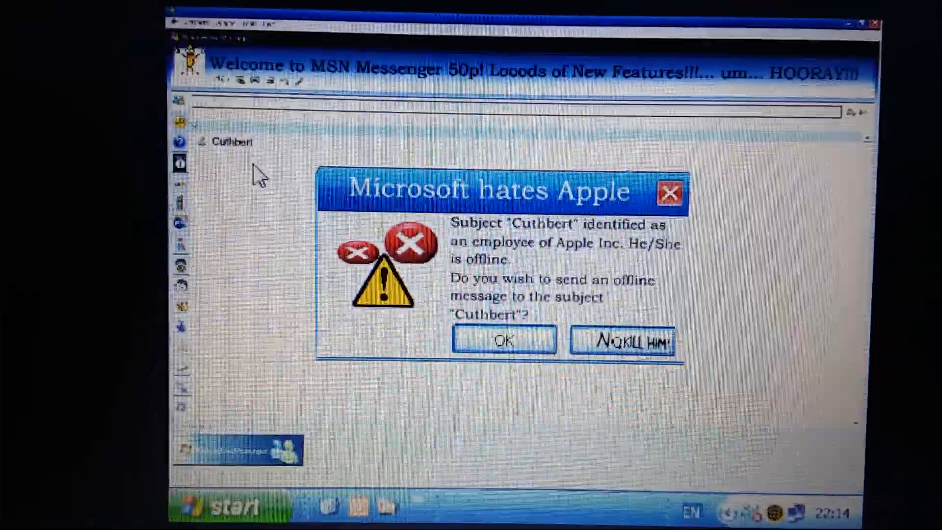
{"action": "left_click", "coordinate": [622, 341]}
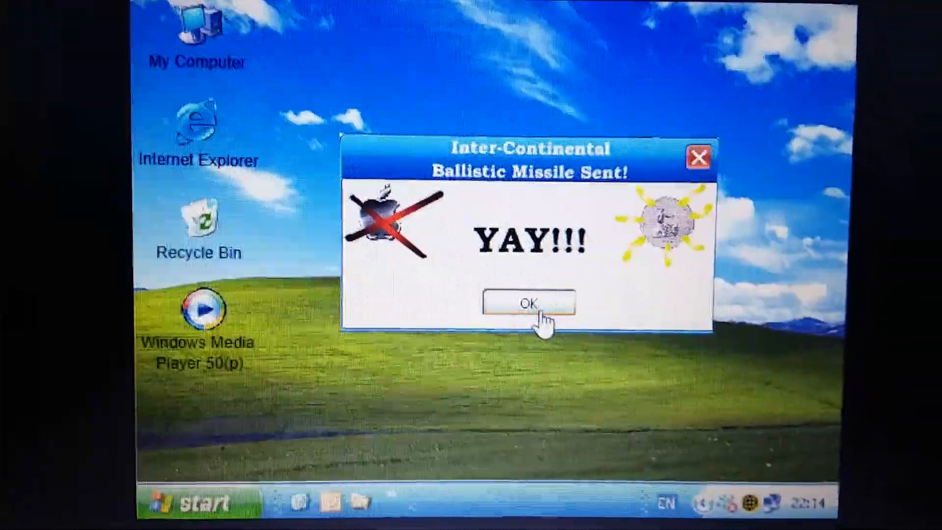
Dismiss the missile-sent message, launch Microsoft Excel 50p and enter 'N' into its number adder
{"action": "left_click", "coordinate": [527, 303]}
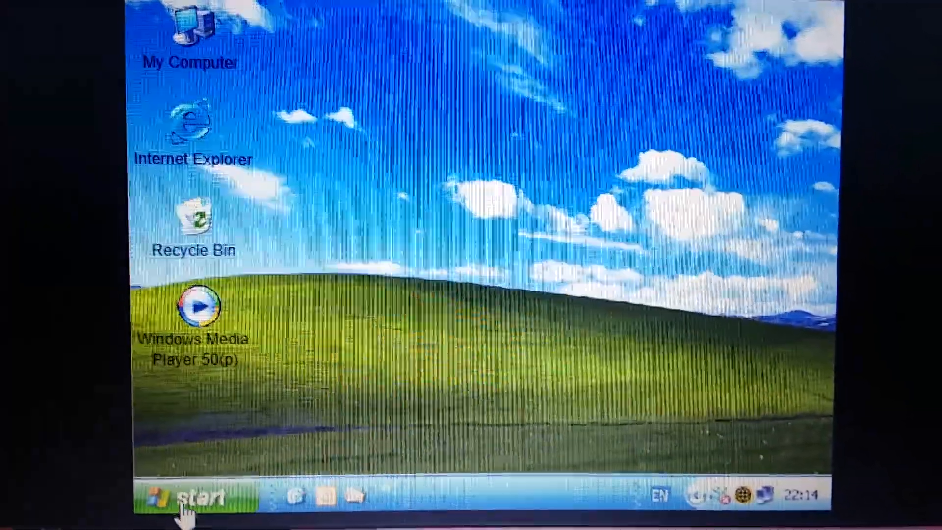
{"action": "left_click", "coordinate": [186, 497]}
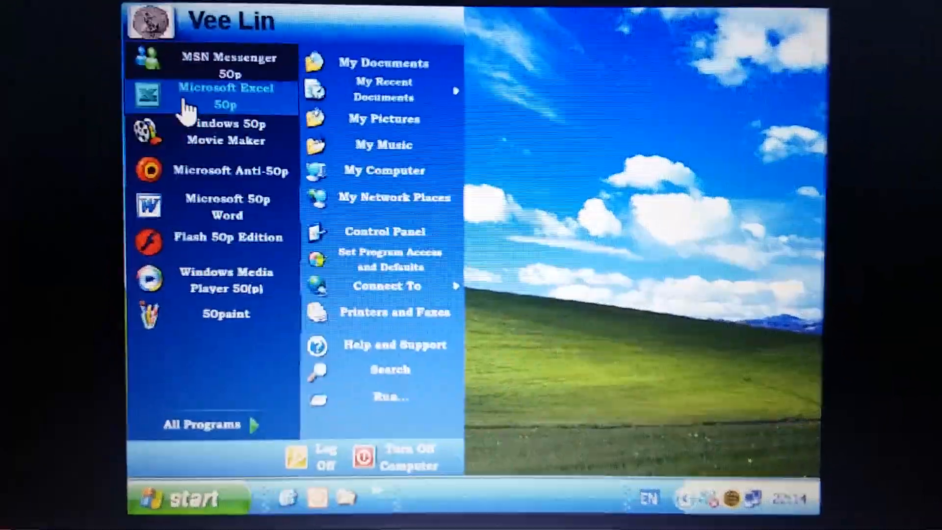
{"action": "left_click", "coordinate": [227, 96]}
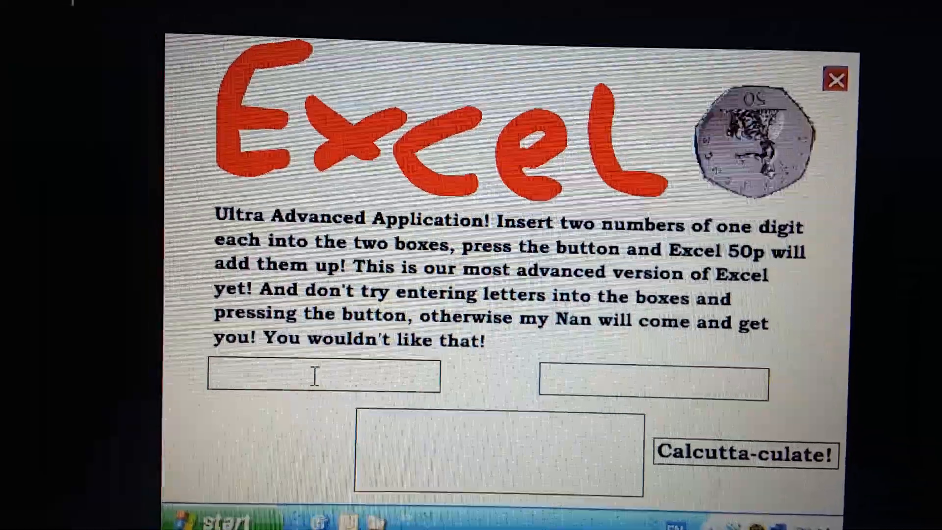
{"action": "type", "text": "N"}
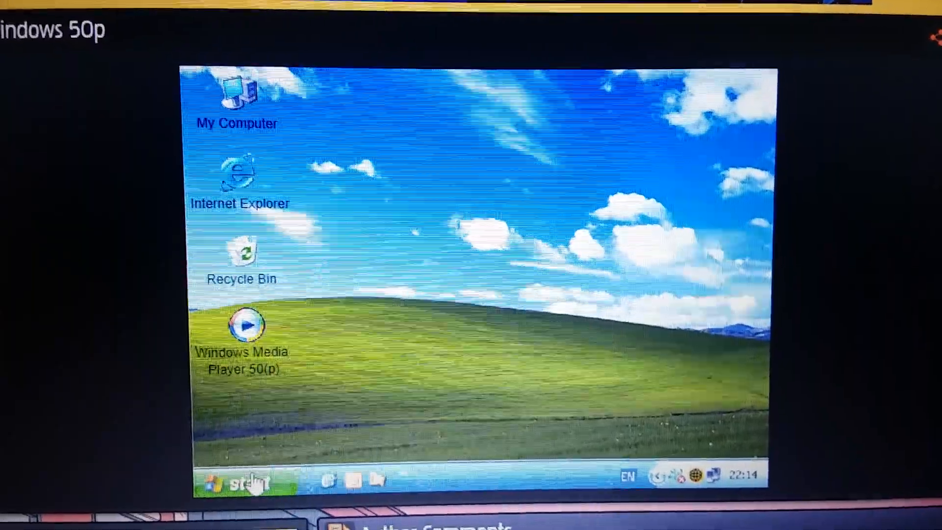
Launch Microsoft Anti-50p from the Start menu and dismiss its Access Denied Norton joke
{"action": "left_click", "coordinate": [240, 484]}
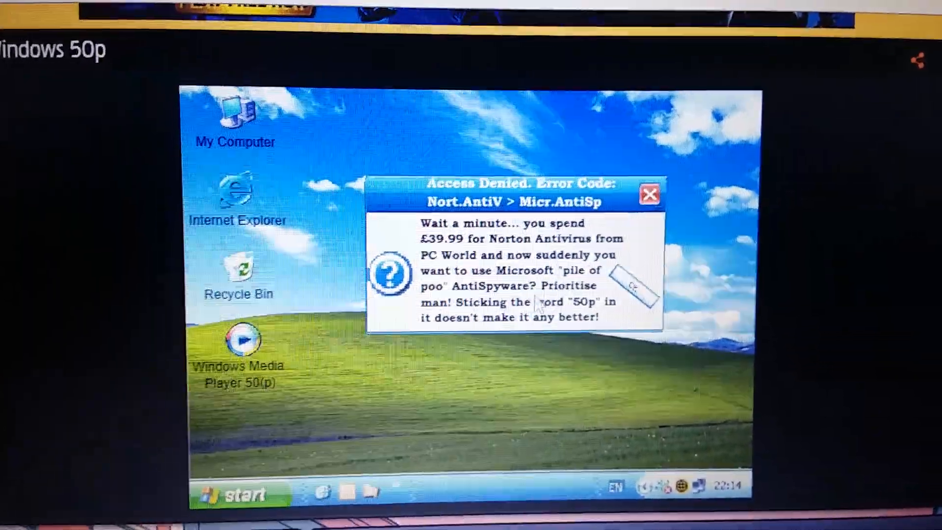
{"action": "left_click", "coordinate": [649, 193]}
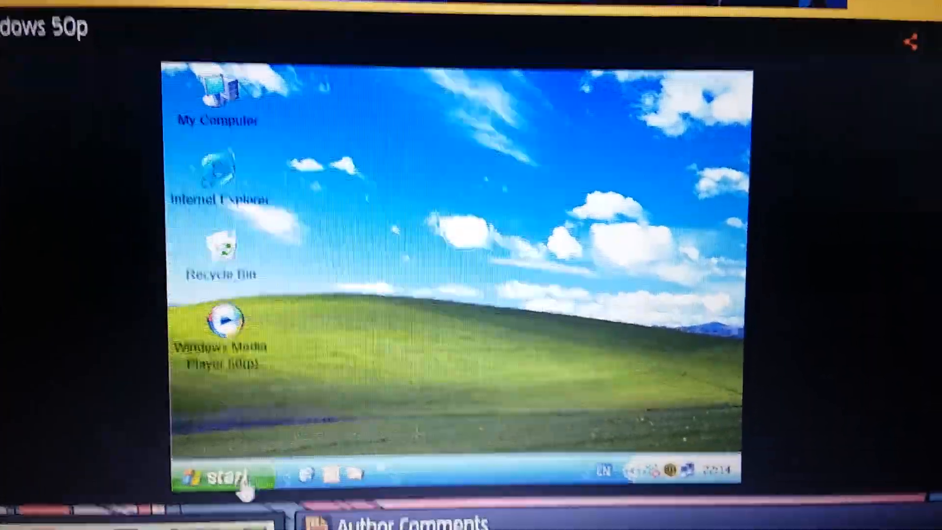
Launch Microsoft 50p Word and write the greeting 'Dear Nahvee' on its page
{"action": "left_click", "coordinate": [219, 477]}
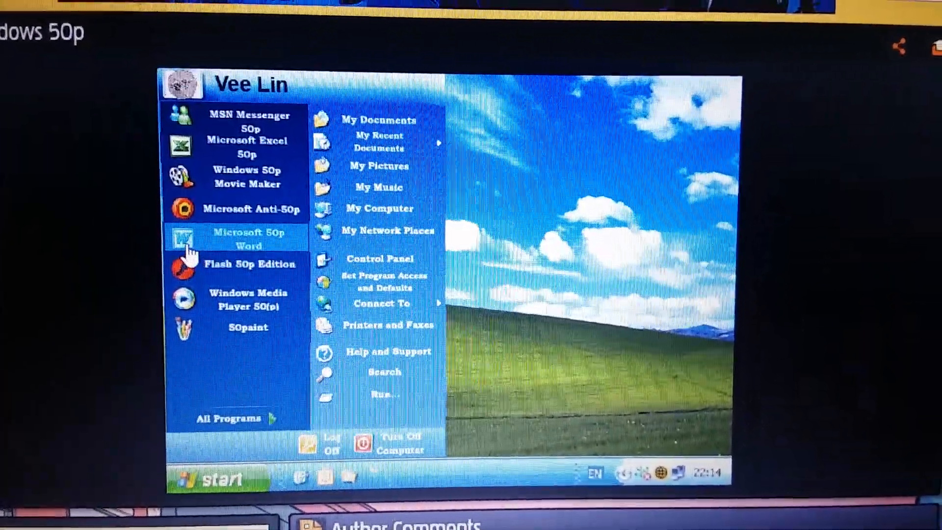
{"action": "left_click", "coordinate": [248, 239]}
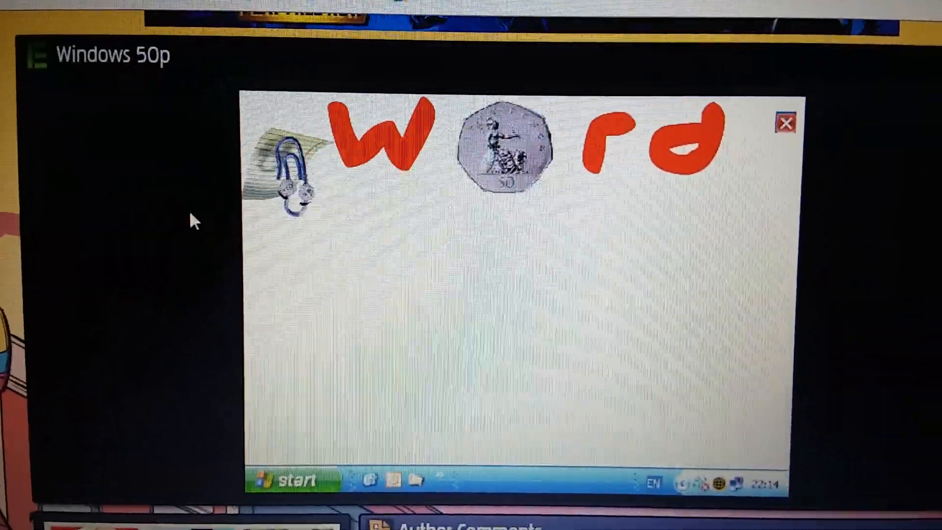
{"action": "type", "text": "Dear N"}
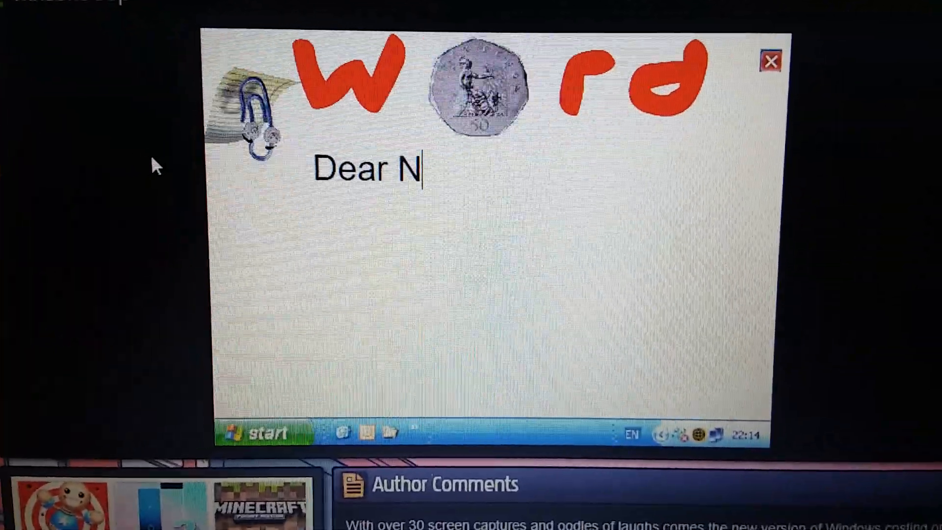
{"action": "type", "text": "ahvee"}
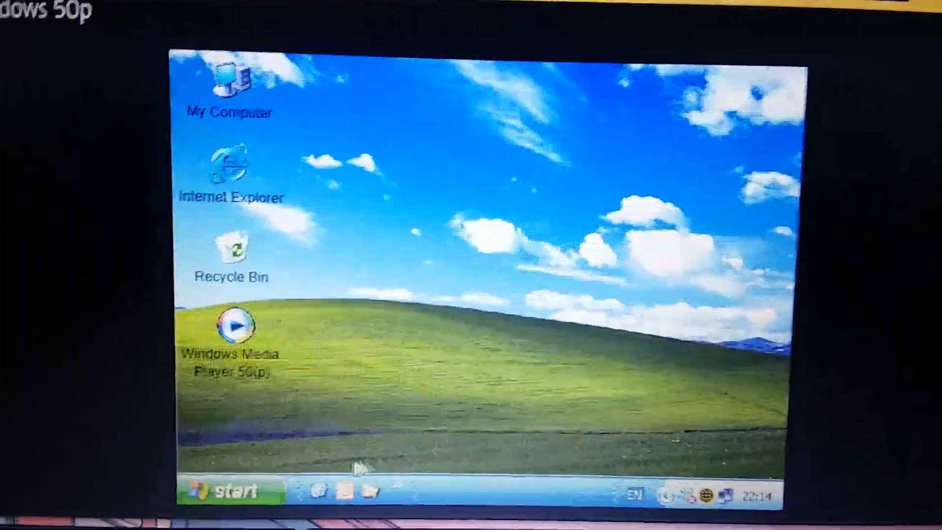
Launch Flash 50p Edition and acknowledge its trial-expired BigError
{"action": "left_click", "coordinate": [223, 490]}
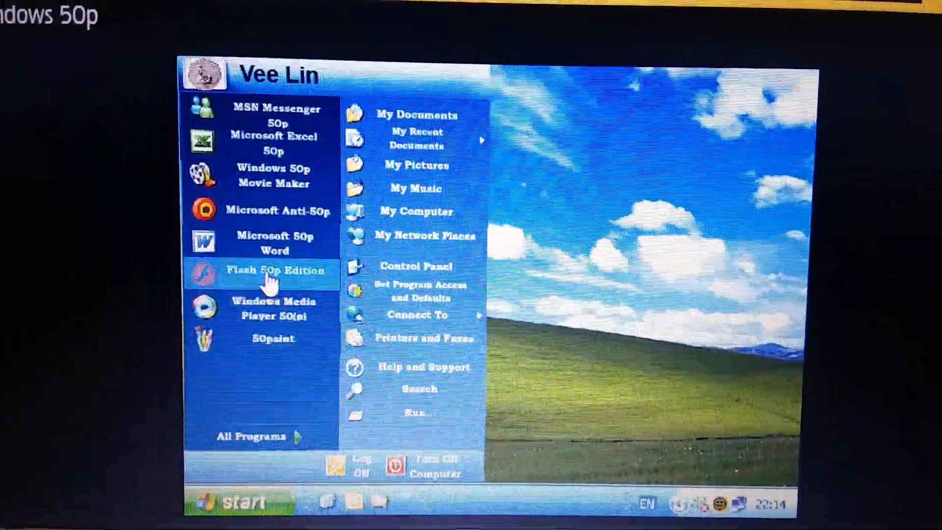
{"action": "left_click", "coordinate": [275, 271]}
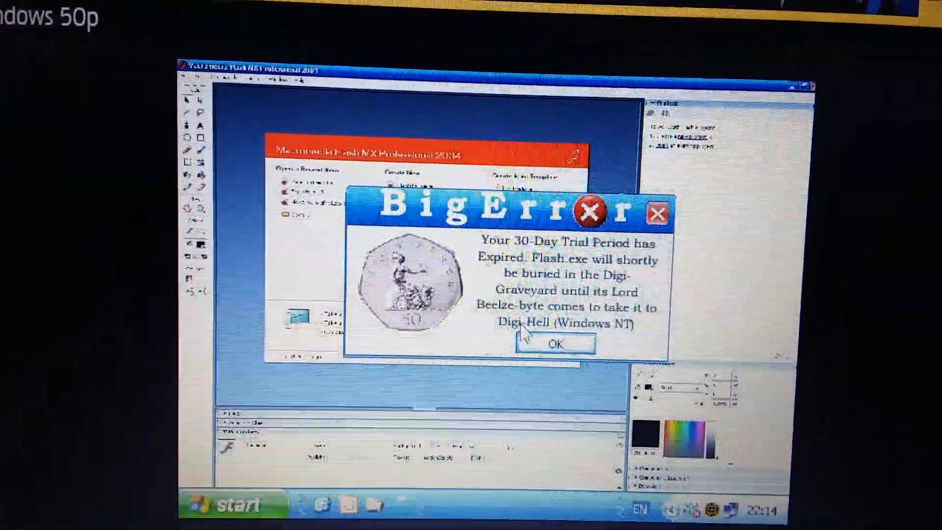
{"action": "left_click", "coordinate": [223, 504]}
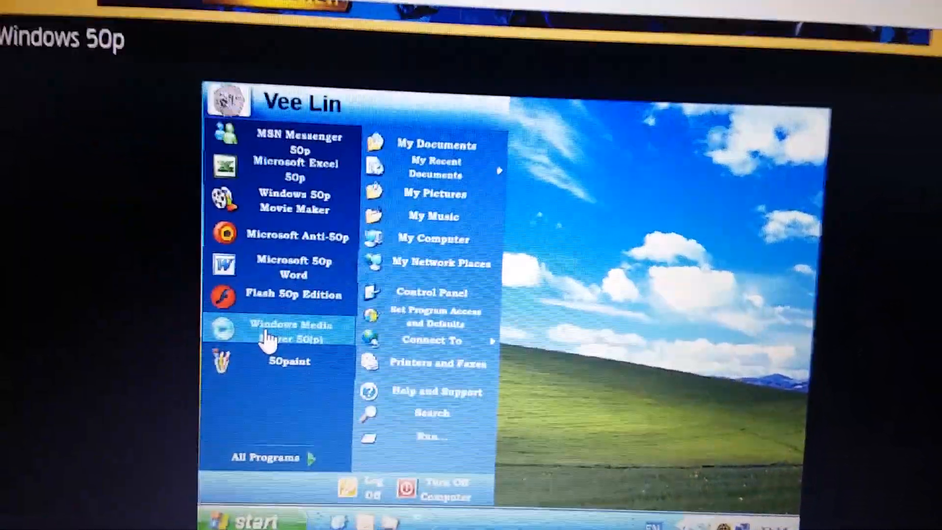
Launch Windows Media Player 50(p) and acknowledge its could-not-play codec error
{"action": "left_click", "coordinate": [290, 330]}
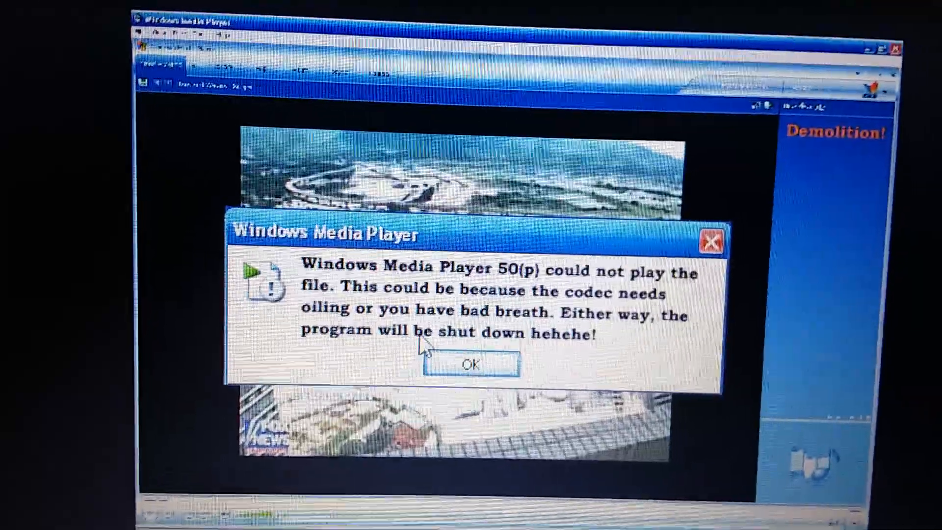
{"action": "left_click", "coordinate": [470, 365]}
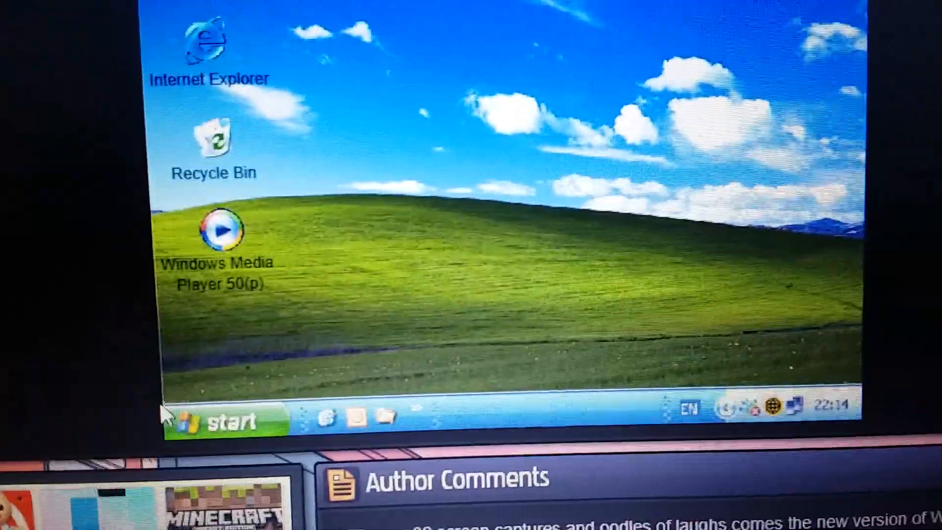
{"action": "left_click", "coordinate": [216, 419]}
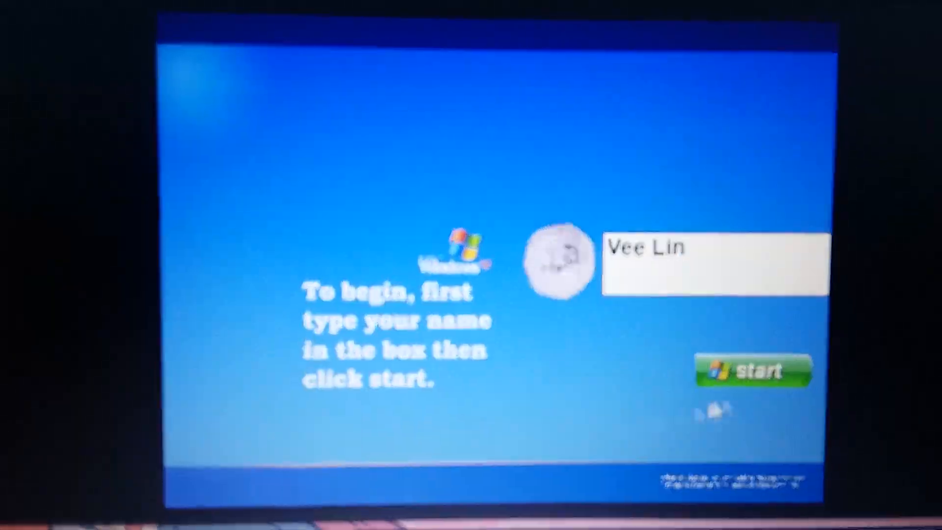
{"action": "left_click", "coordinate": [753, 371]}
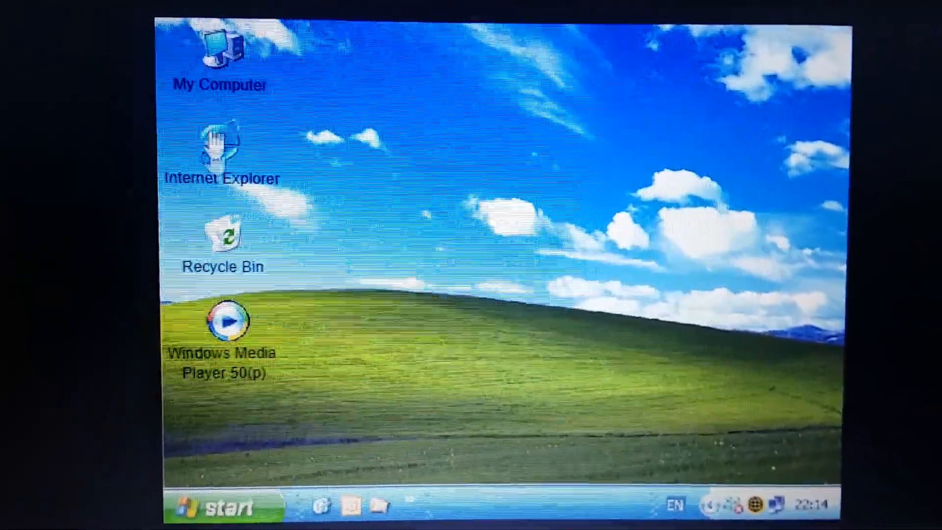
Browse My Computer's Local Disk, closing the apocalypse poster, deleted-novel and illegal-images gags
{"action": "double_click", "coordinate": [219, 54]}
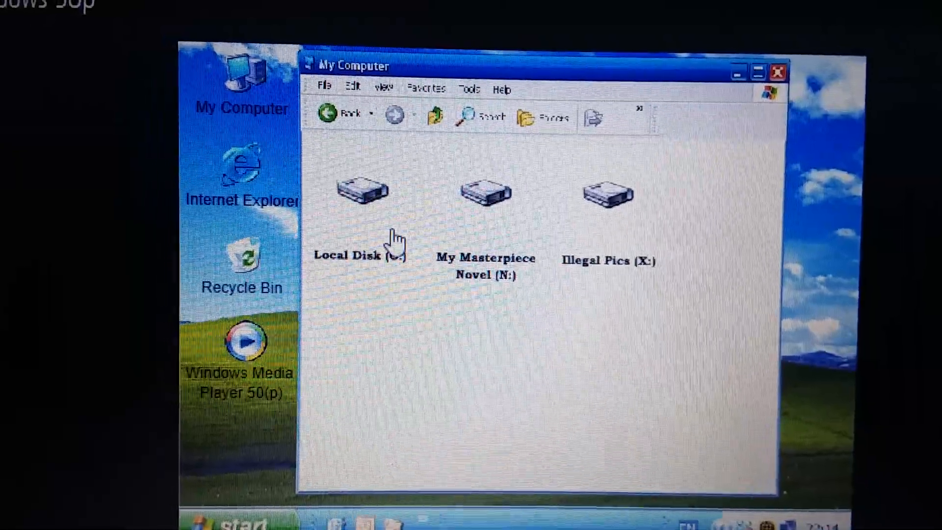
{"action": "double_click", "coordinate": [361, 191]}
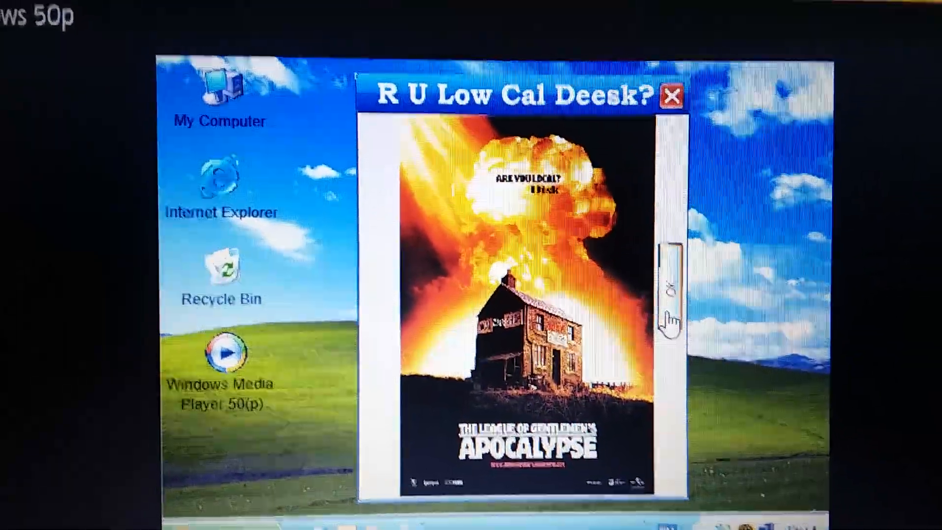
{"action": "left_click", "coordinate": [669, 96]}
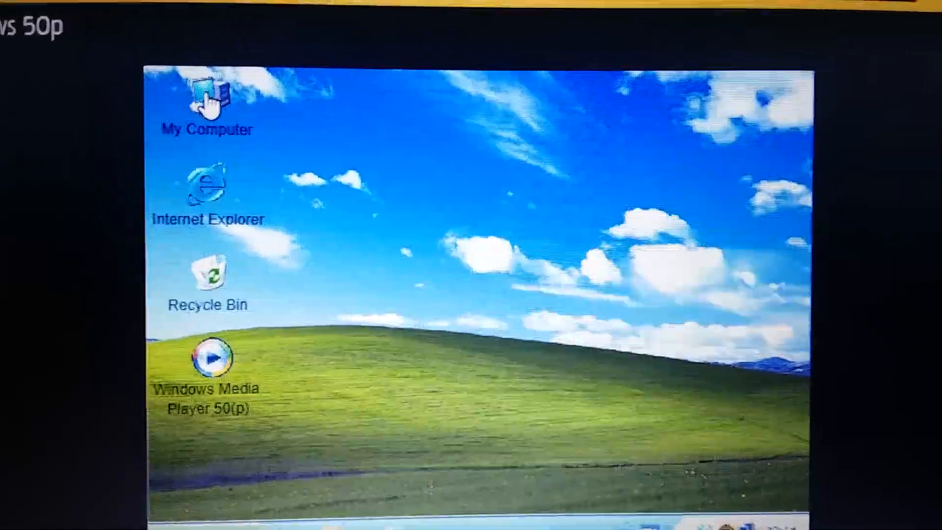
{"action": "double_click", "coordinate": [207, 99]}
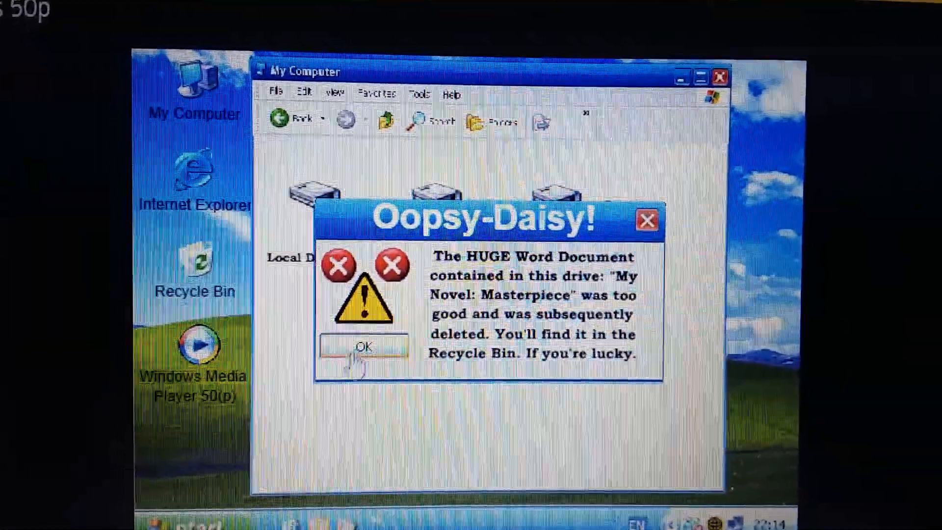
{"action": "left_click", "coordinate": [362, 349]}
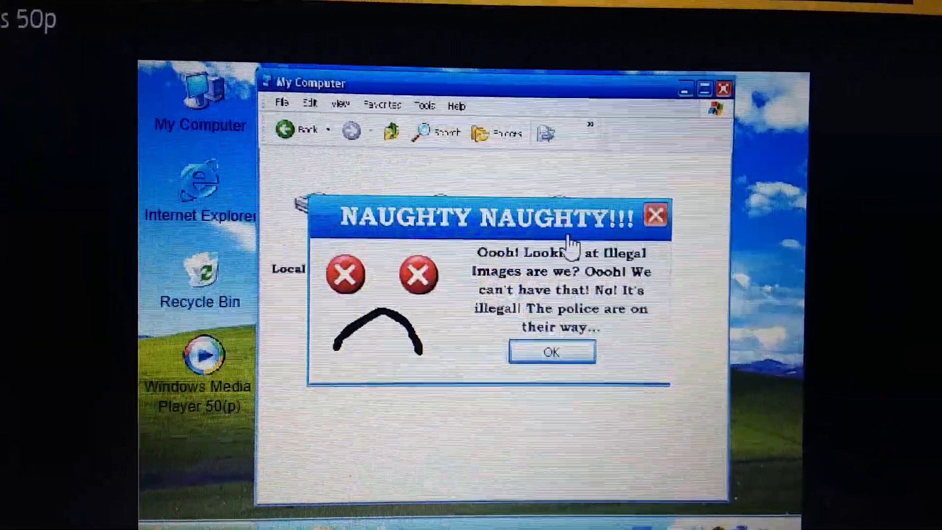
{"action": "left_click", "coordinate": [550, 351]}
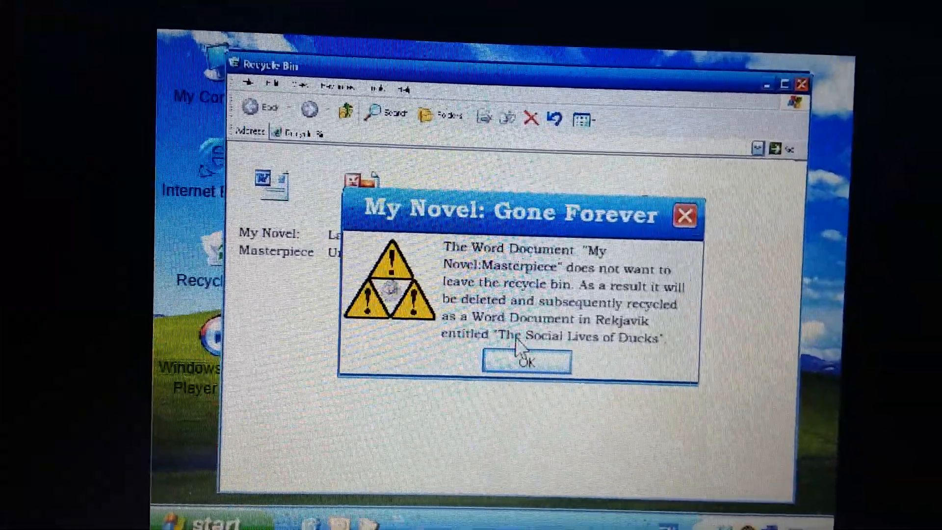
View the Ladies' Underwear joke in the Recycle Bin, then close it and the Recycle Bin
{"action": "left_click", "coordinate": [526, 362]}
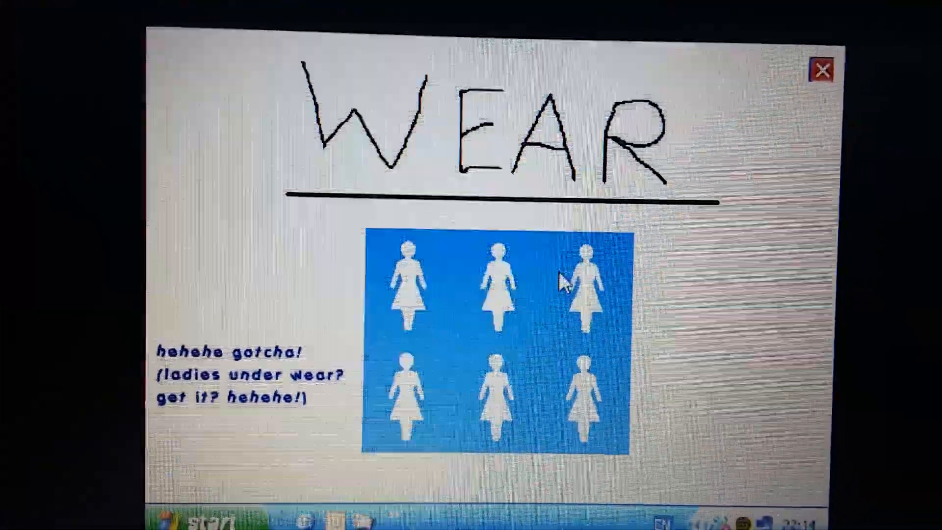
{"action": "left_click", "coordinate": [822, 68]}
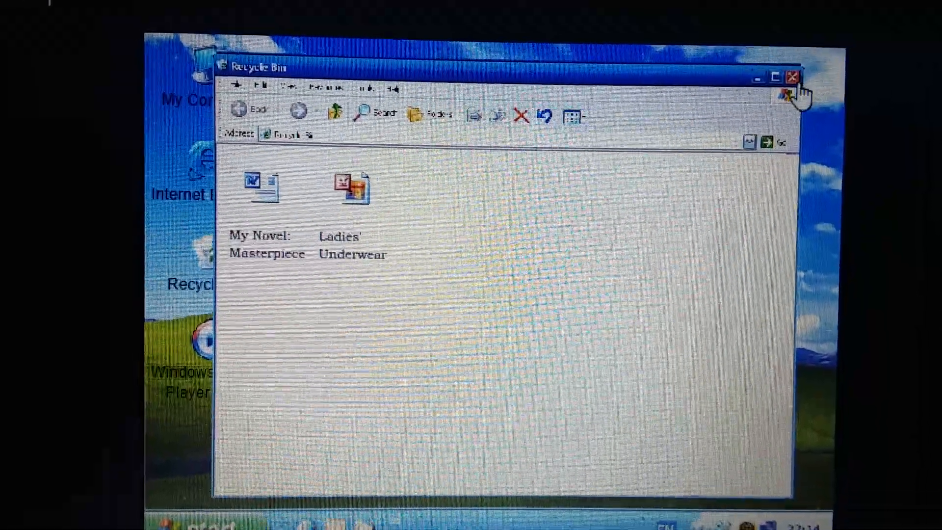
{"action": "left_click", "coordinate": [792, 76]}
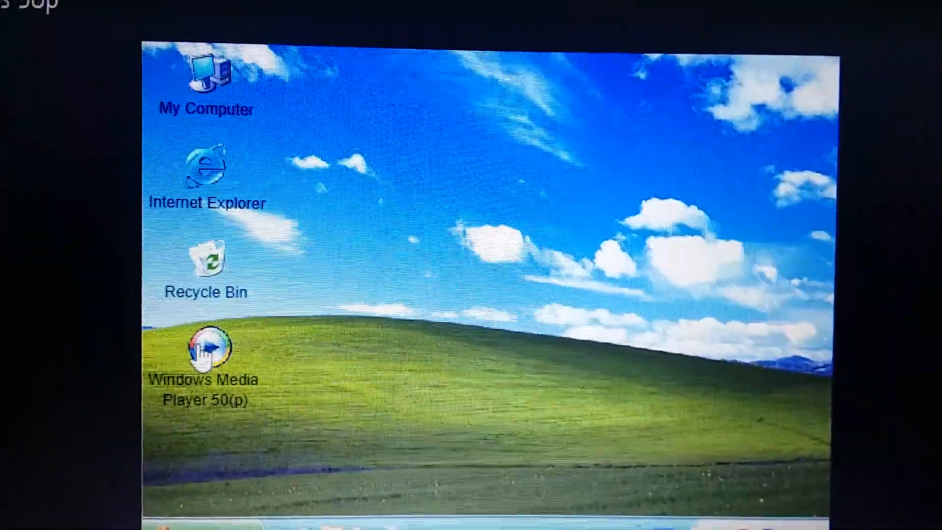
{"action": "left_click", "coordinate": [174, 511]}
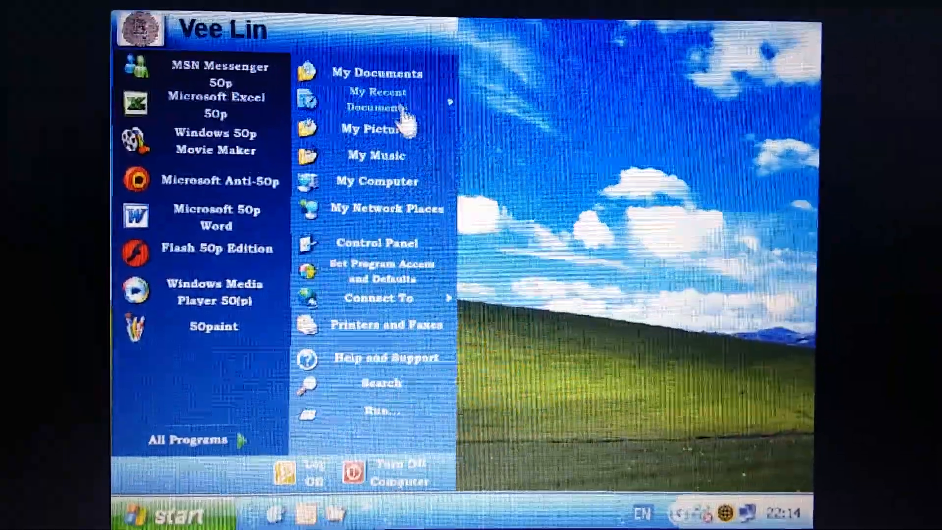
{"action": "left_click", "coordinate": [375, 99]}
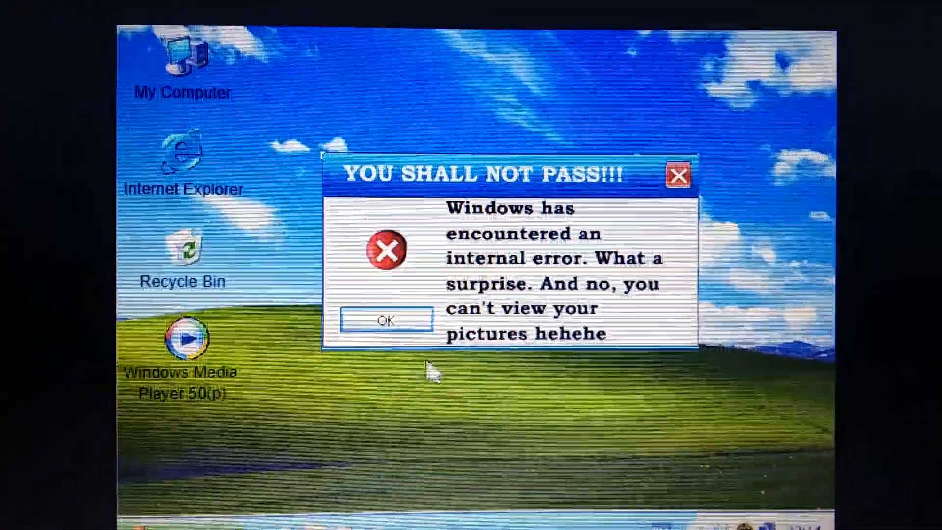
{"action": "left_click", "coordinate": [386, 319]}
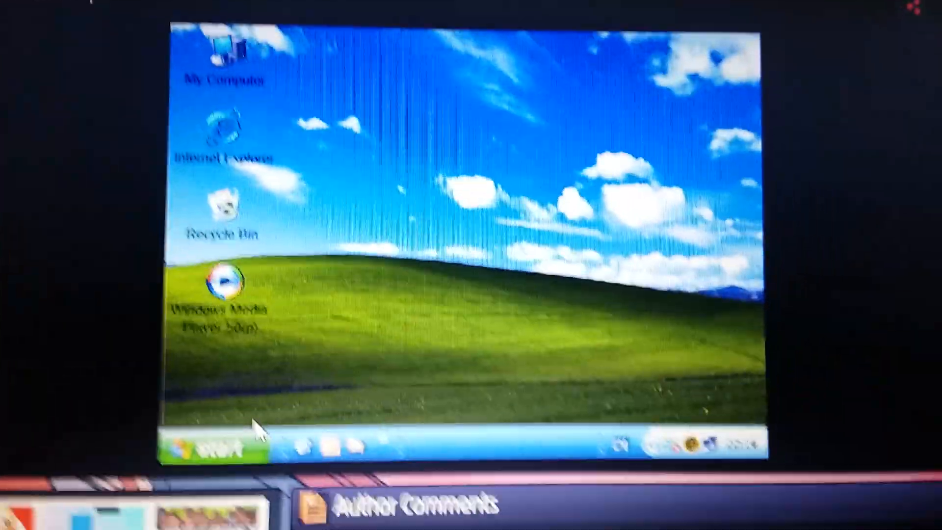
{"action": "left_click", "coordinate": [222, 439]}
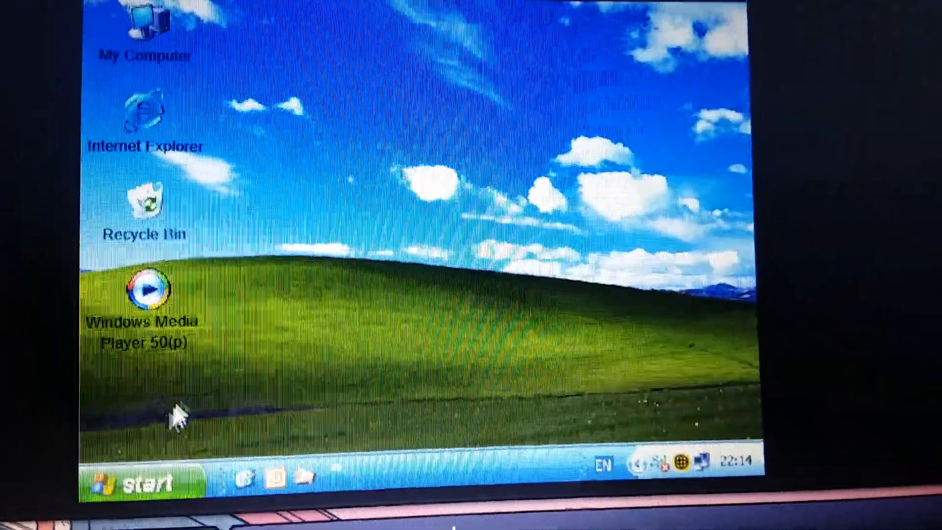
Open My Computer from the Start menu to view the drives, then close it
{"action": "left_click", "coordinate": [127, 484]}
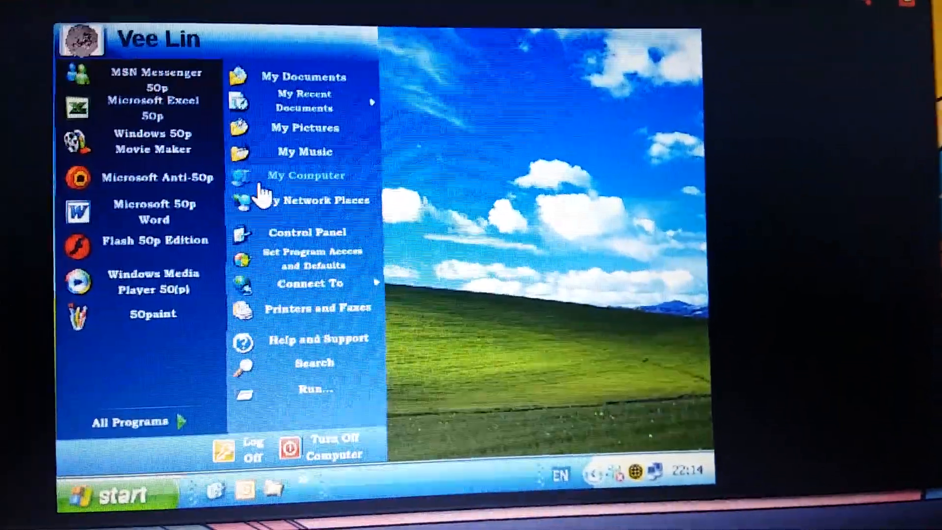
{"action": "left_click", "coordinate": [305, 176]}
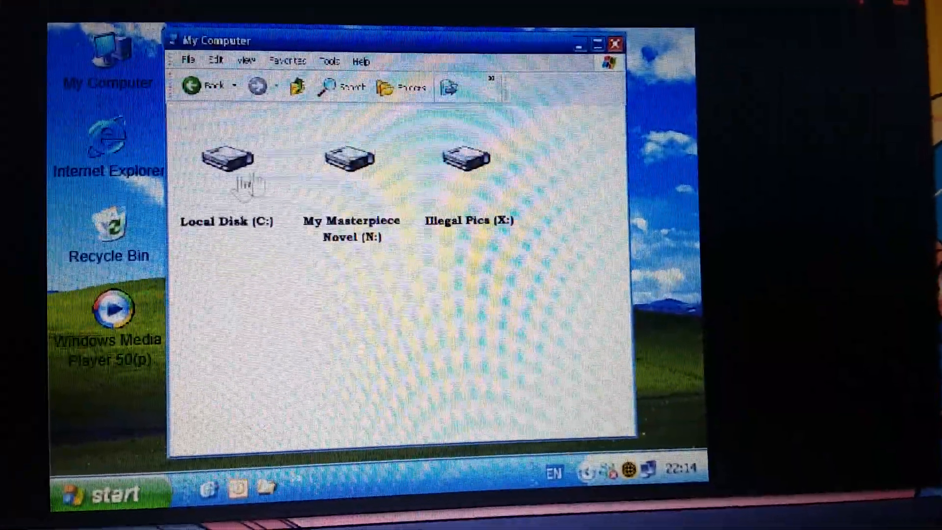
{"action": "left_click", "coordinate": [614, 43]}
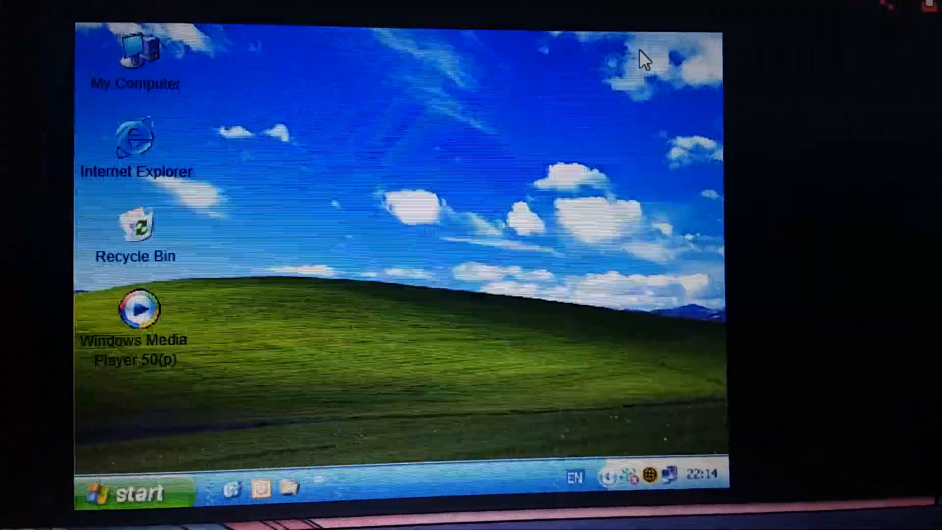
Bring the Start menu back up and hover My Network Places and Connect To
{"action": "left_click", "coordinate": [119, 491]}
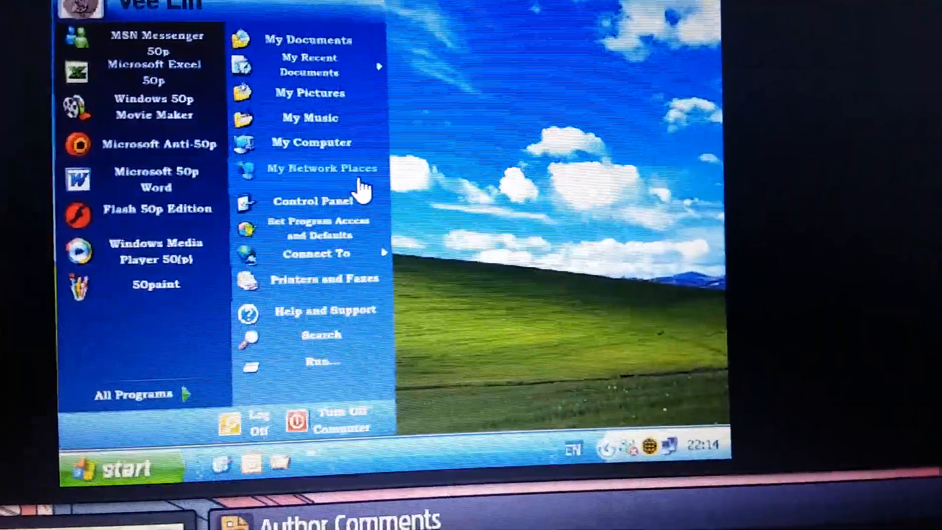
{"action": "left_click", "coordinate": [320, 168]}
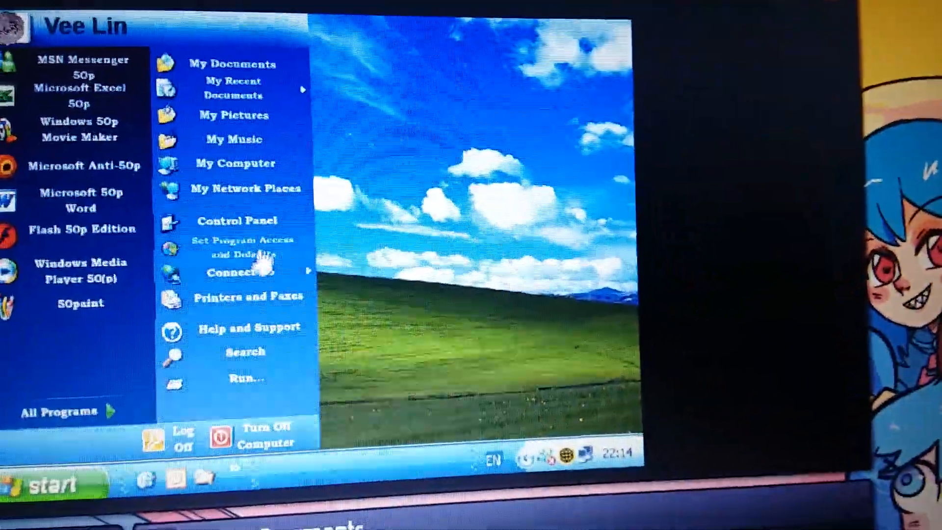
{"action": "left_click", "coordinate": [245, 244]}
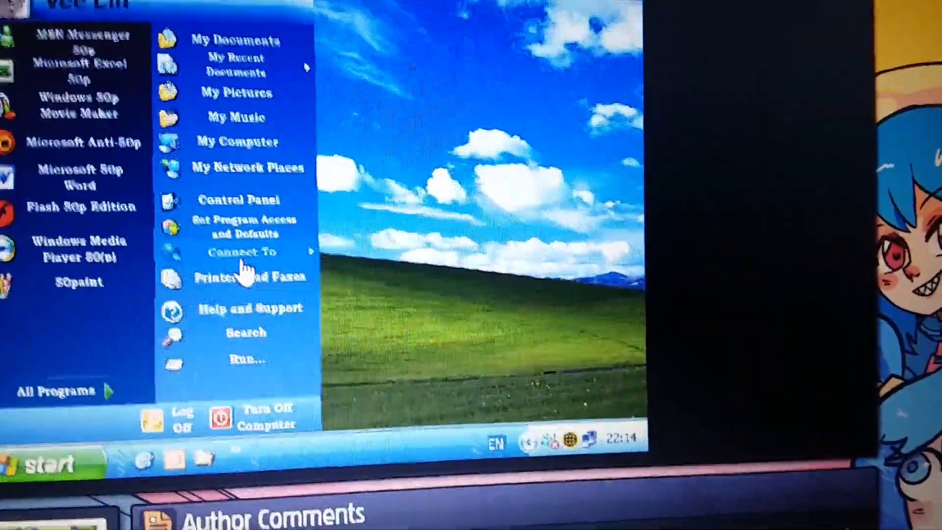
Try Connect To and Help and Support, dismissing the 'Connect to what?' and Beatles joke messages
{"action": "left_click", "coordinate": [240, 251]}
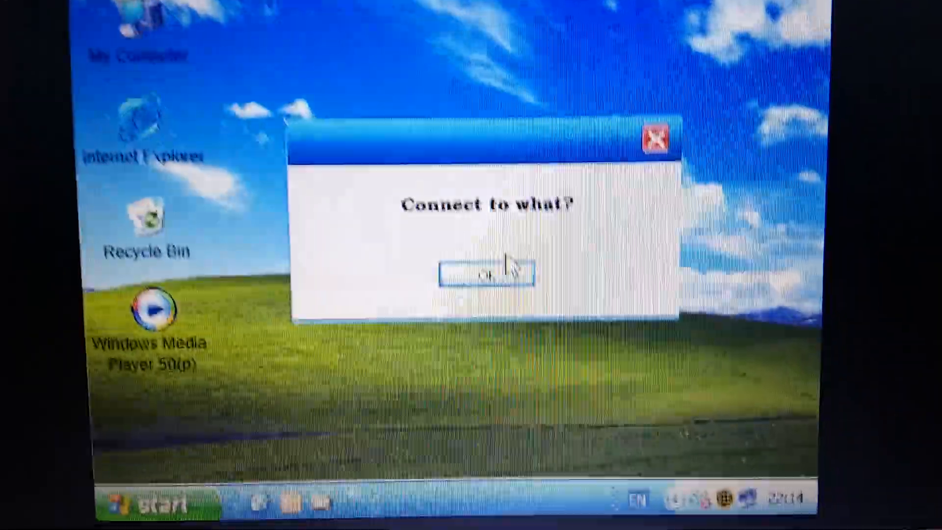
{"action": "left_click", "coordinate": [487, 275]}
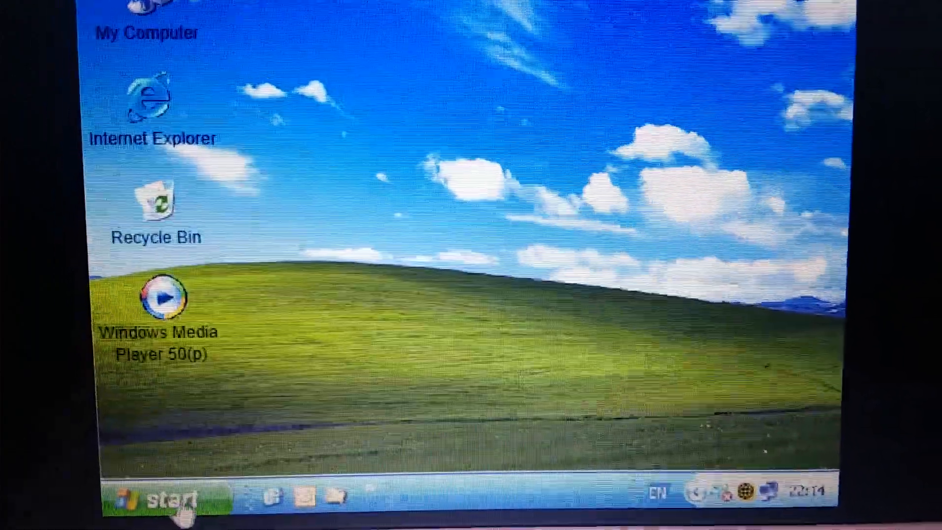
{"action": "left_click", "coordinate": [162, 500]}
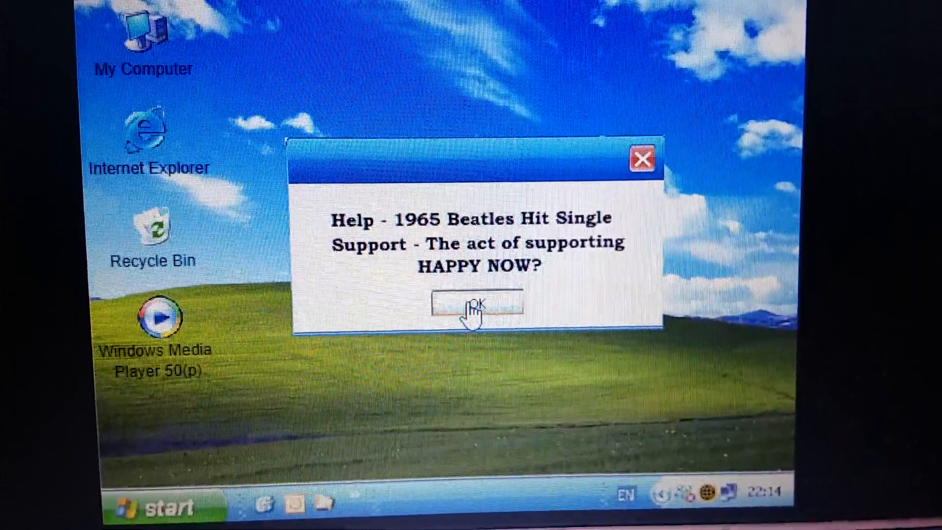
{"action": "left_click", "coordinate": [478, 307]}
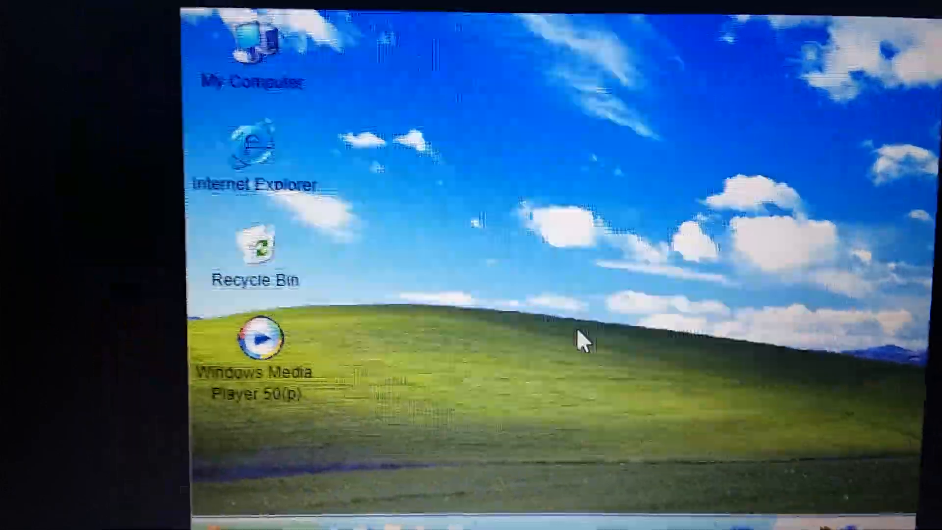
Use Start > Run..., which drops back to the name-entry welcome screen
{"action": "left_click", "coordinate": [198, 507]}
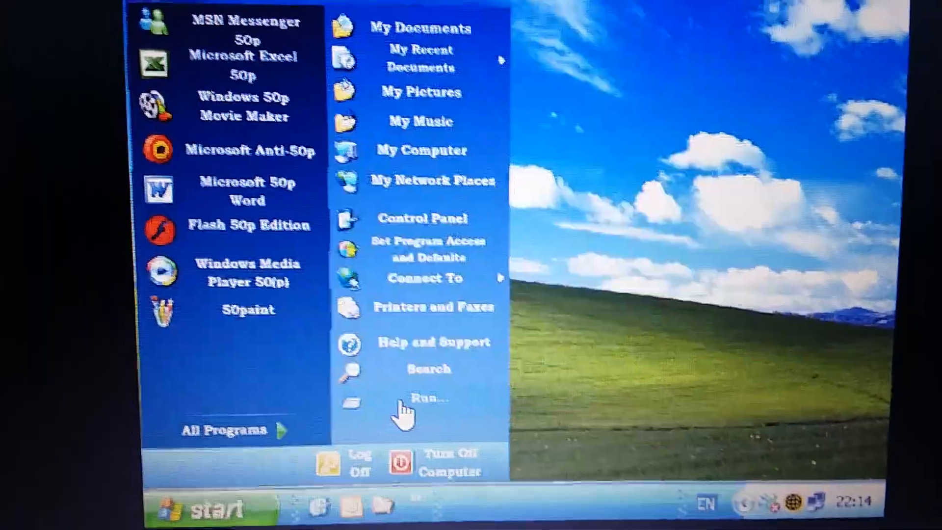
{"action": "left_click", "coordinate": [425, 398]}
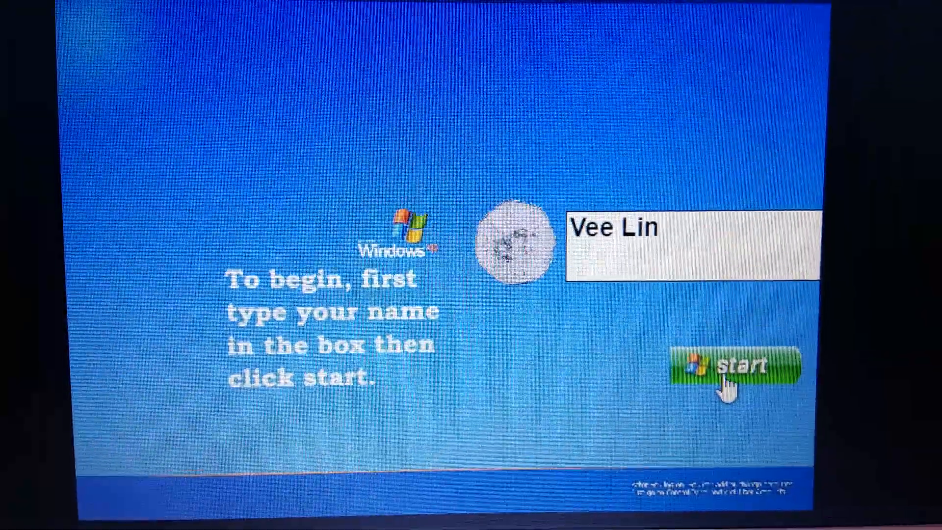
Sign in again, clear the 'cousinroland=pest' email joke and the Desktop folder, and show the Start list
{"action": "left_click", "coordinate": [731, 366]}
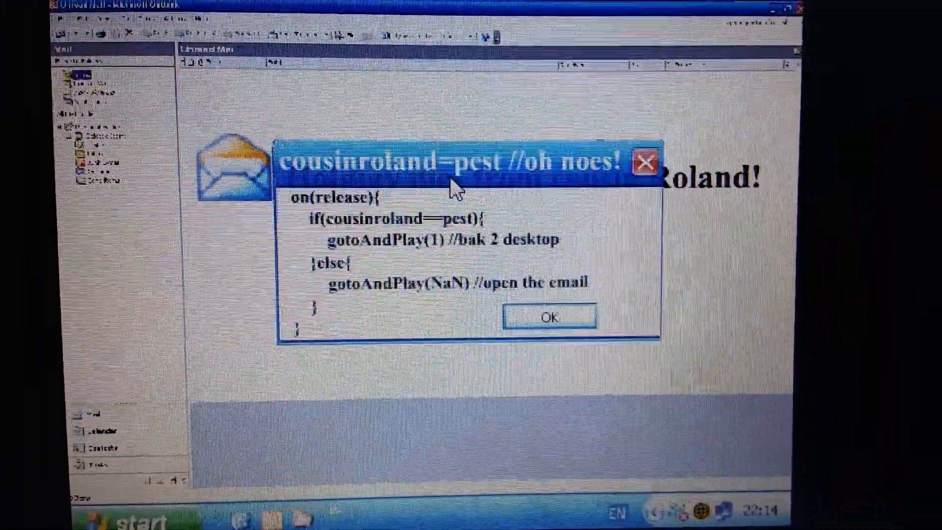
{"action": "left_click", "coordinate": [547, 317]}
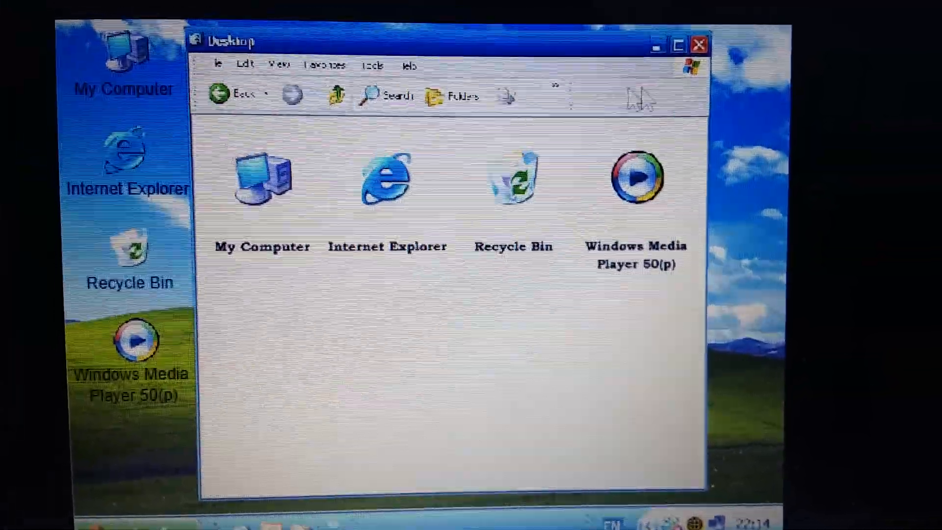
{"action": "left_click", "coordinate": [698, 45]}
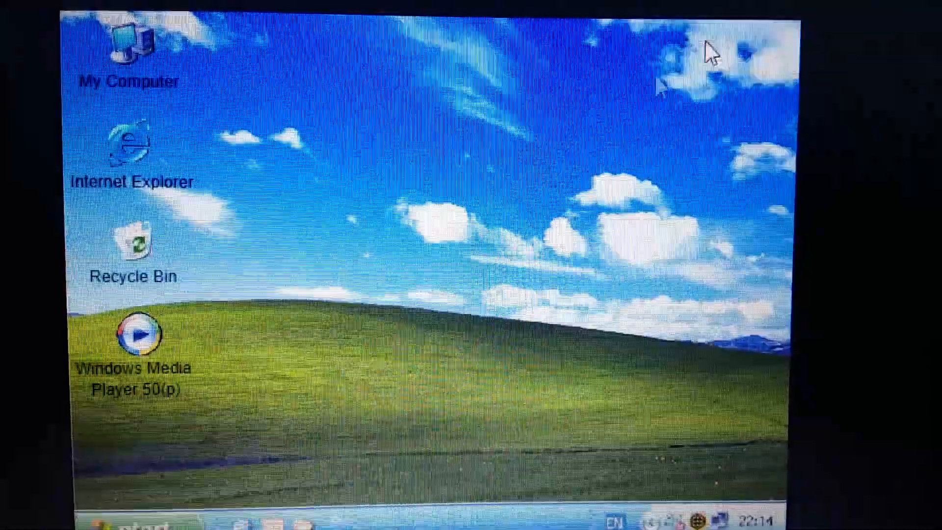
{"action": "left_click", "coordinate": [91, 520]}
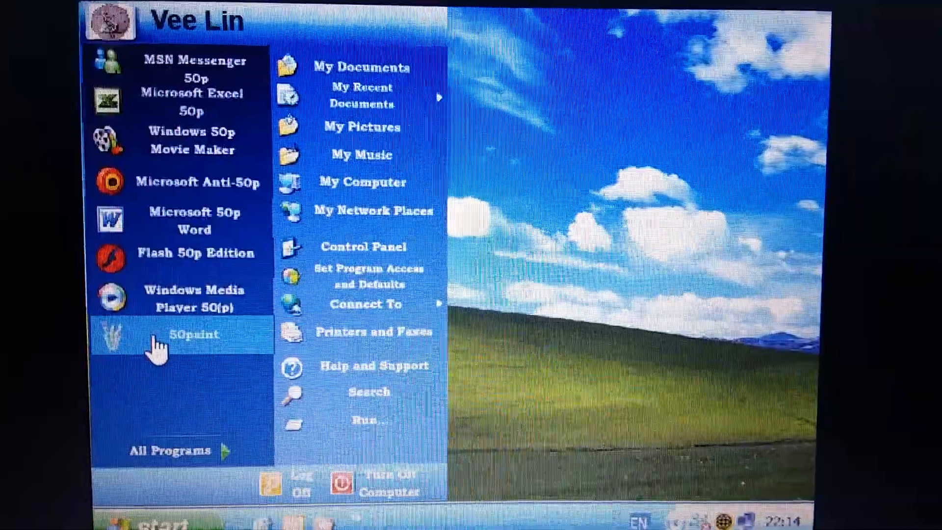
Launch 50paint and sketch a stick figure: circle head, smile, and body with limbs
{"action": "left_click", "coordinate": [193, 333]}
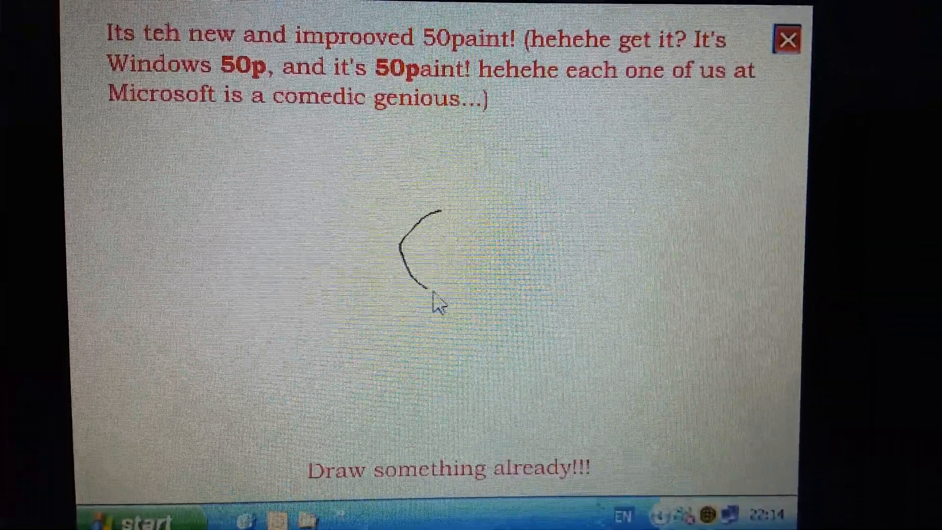
{"action": "left_click_drag", "start_coordinate": [441, 303], "coordinate": [414, 277]}
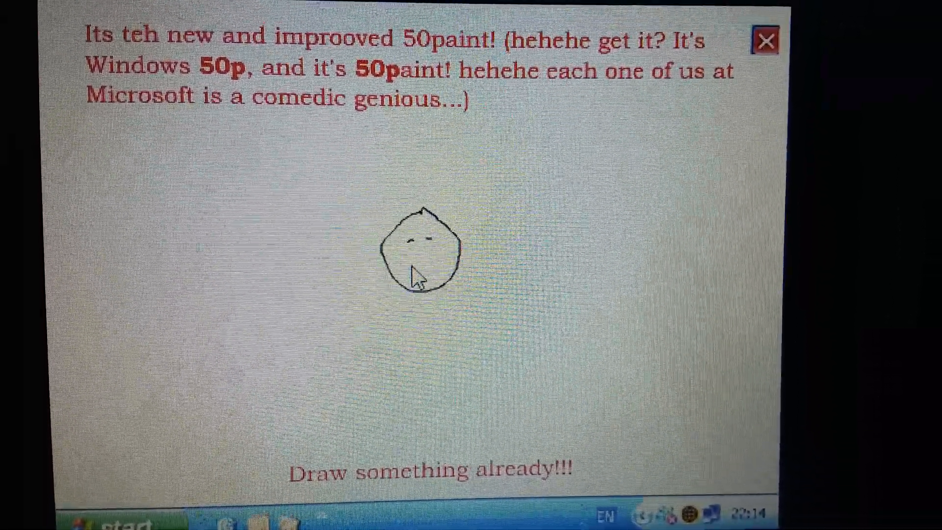
{"action": "left_click_drag", "start_coordinate": [403, 264], "coordinate": [444, 264]}
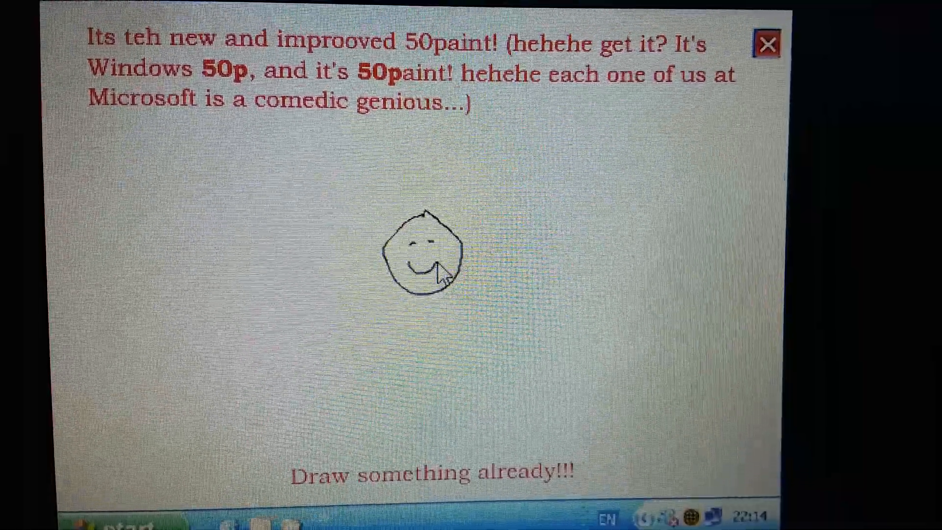
{"action": "left_click_drag", "start_coordinate": [424, 283], "coordinate": [424, 328]}
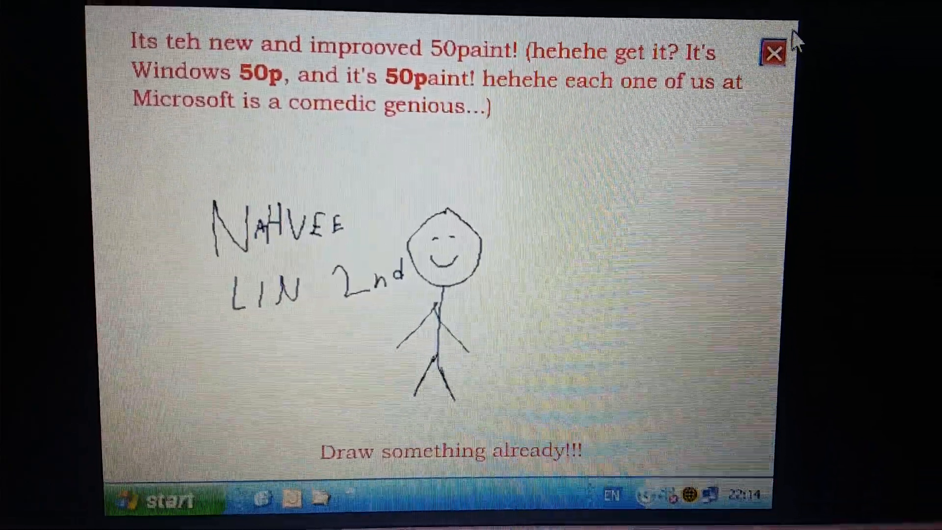
Close 50paint and try All Programs, dismissing the 'no more programs' error
{"action": "left_click", "coordinate": [774, 52]}
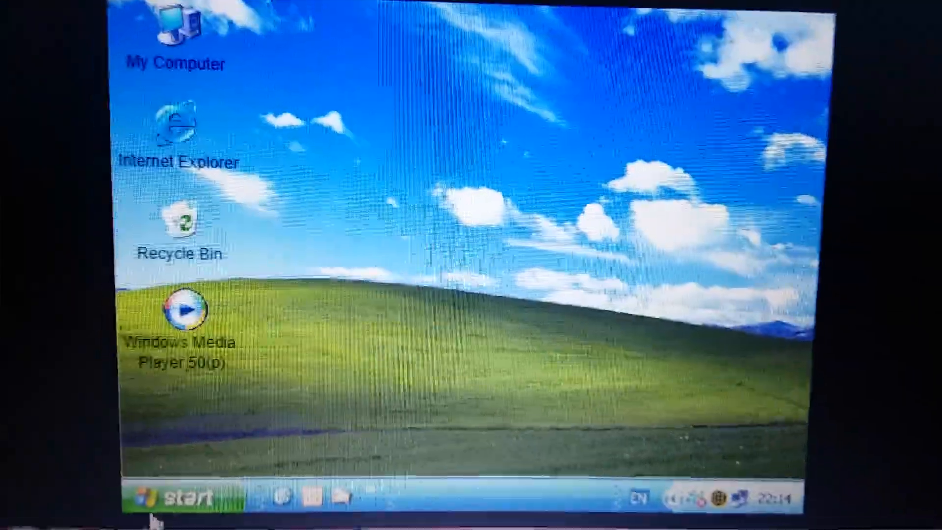
{"action": "left_click", "coordinate": [180, 497]}
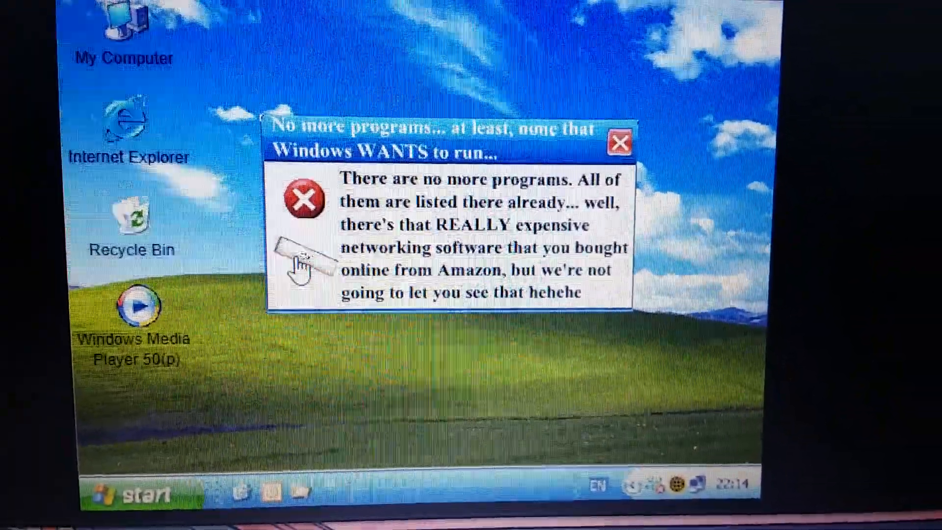
{"action": "left_click", "coordinate": [618, 141]}
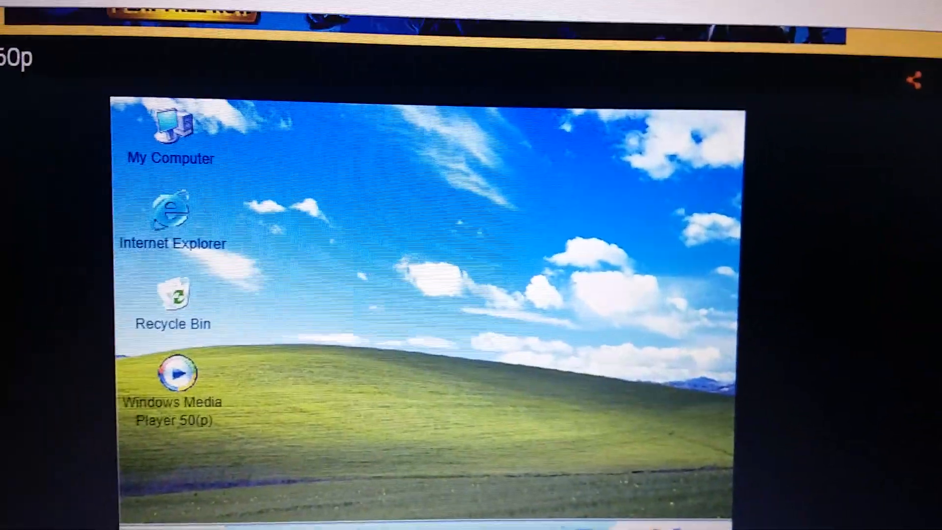